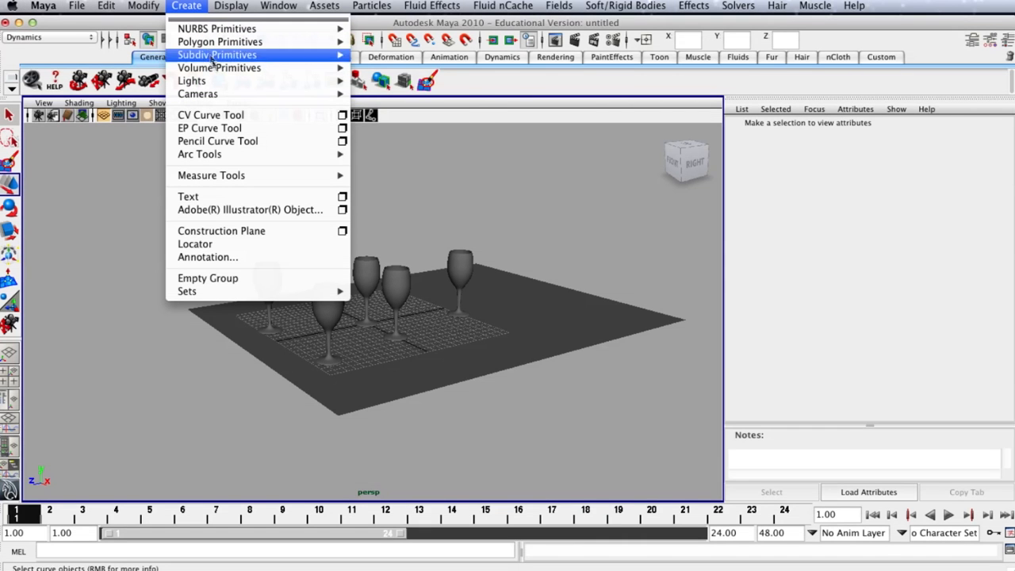
mouse_move(198, 94)
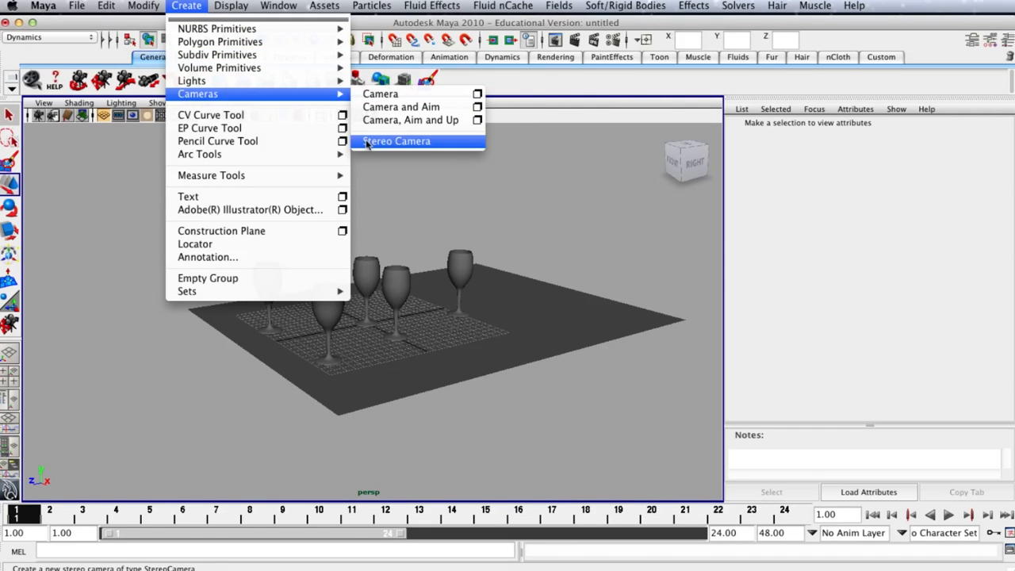
Create a stereo camera rig, then raise it and move it left of the wine glasses
left_click(397, 141)
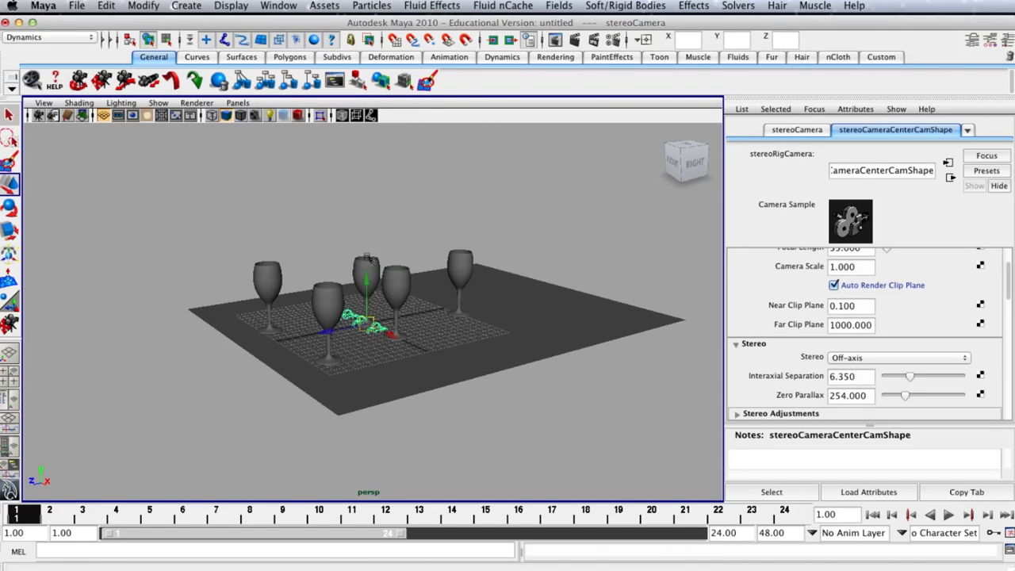
left_click_drag(367, 327, 367, 223)
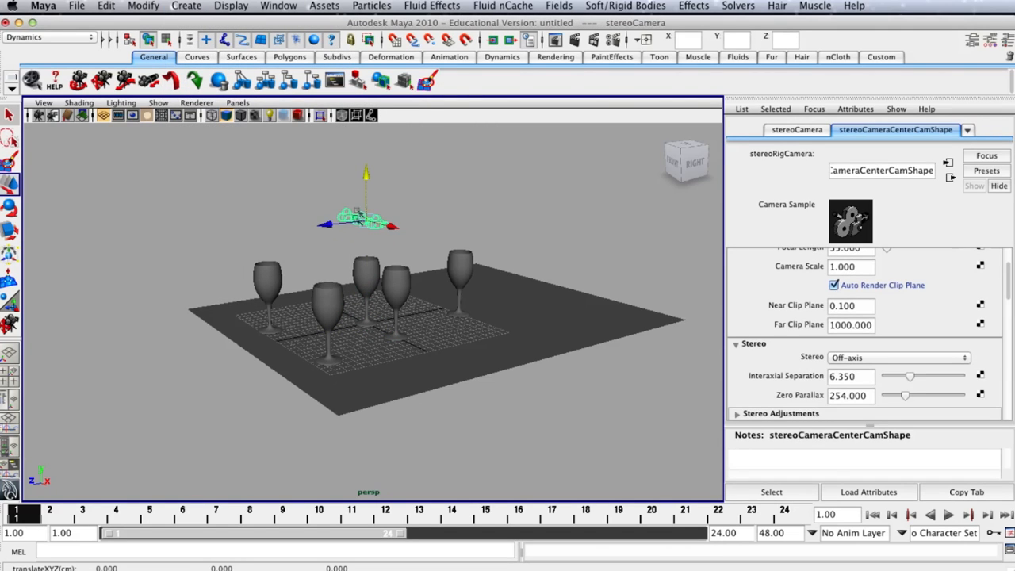
left_click_drag(360, 220, 130, 238)
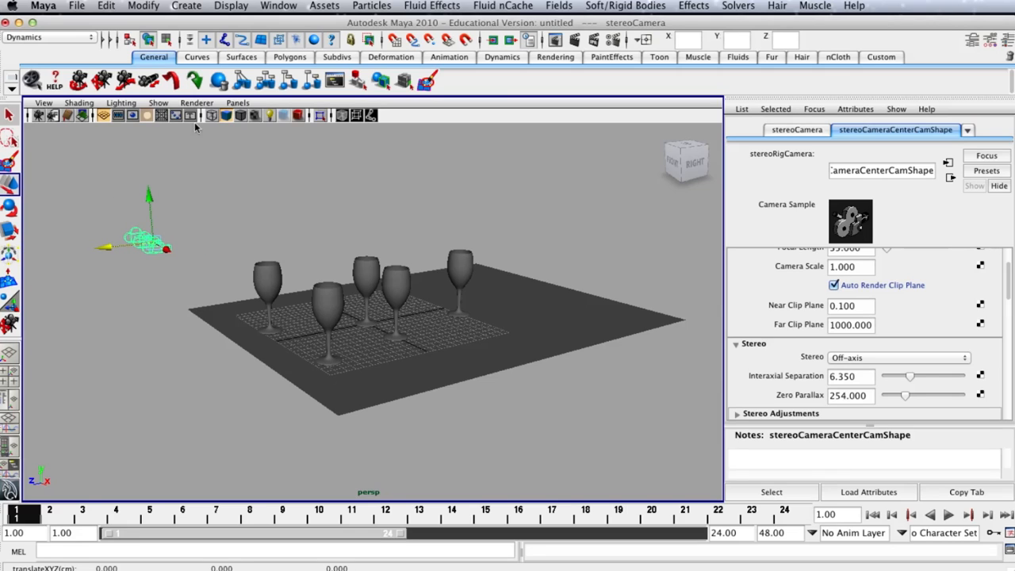
Look through the stereo camera and frame the wine glasses from a low, close angle
left_click(238, 103)
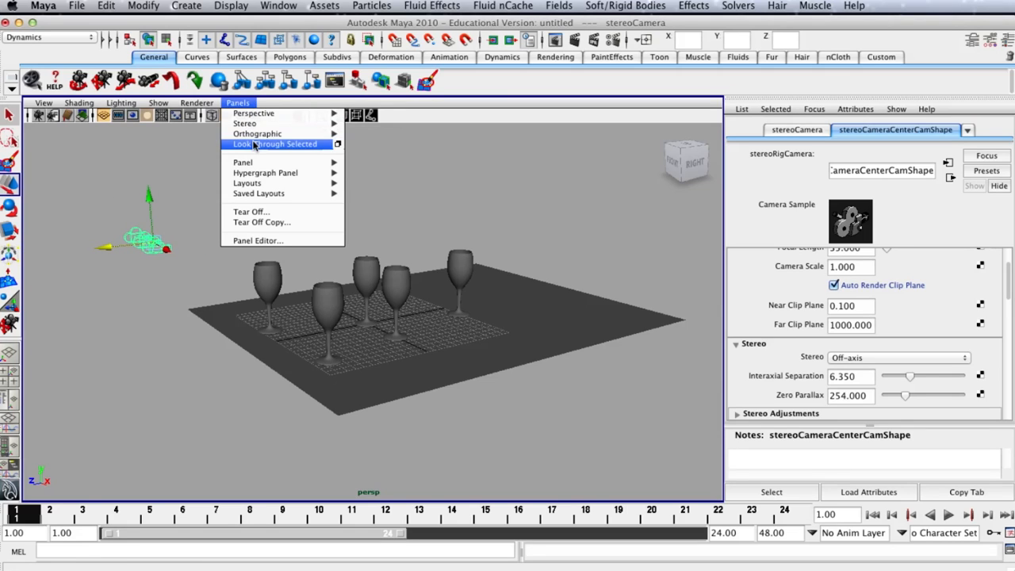
left_click(277, 144)
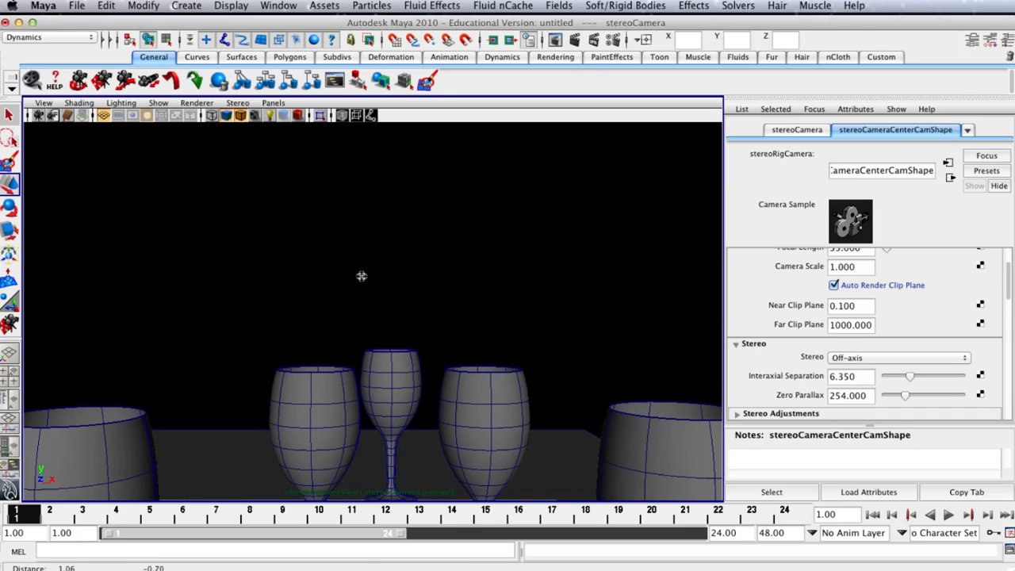
left_click_drag(362, 276, 318, 246)
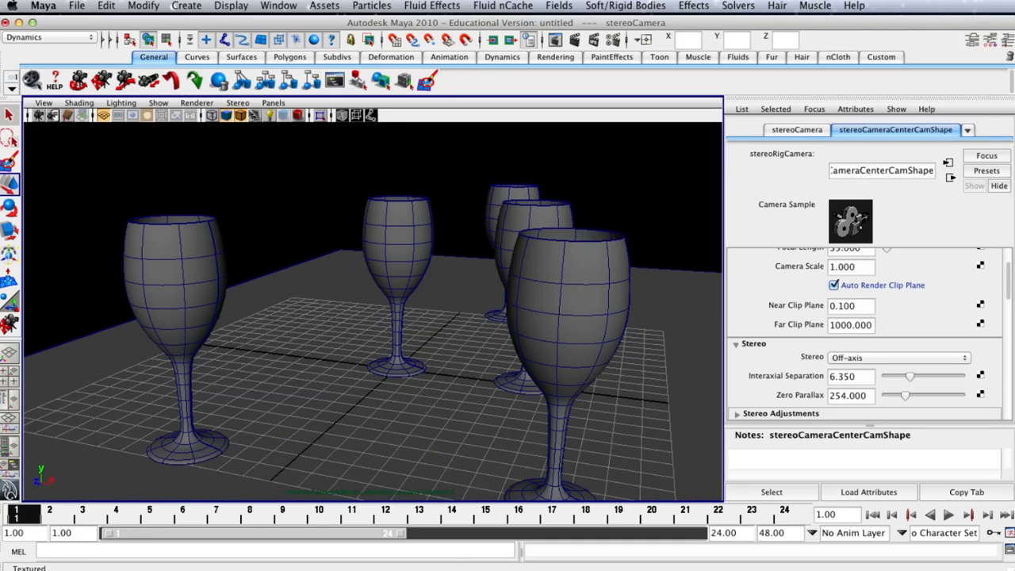
Switch the stereo camera view to red/cyan Anaglyph mode
left_click(237, 102)
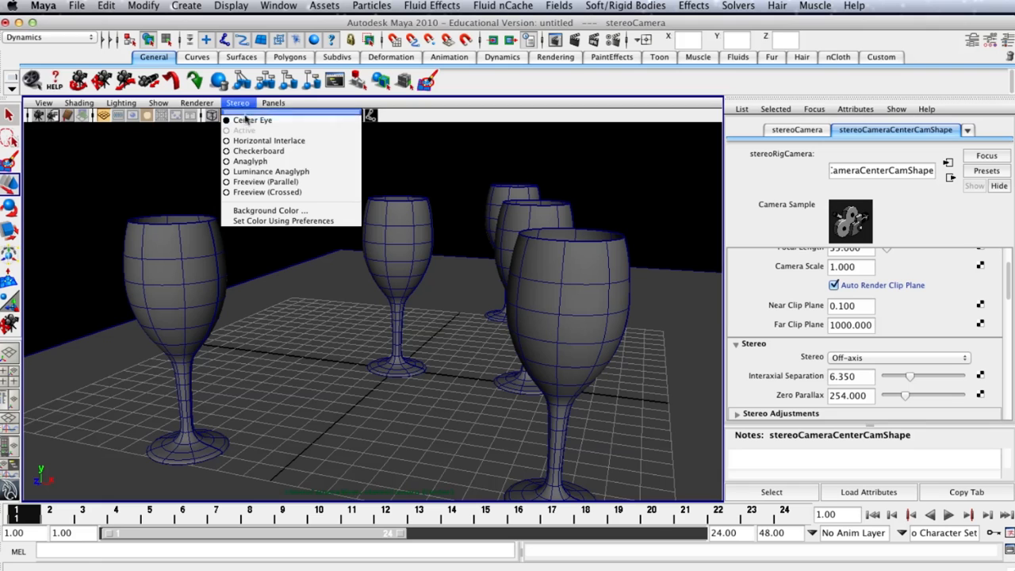
left_click(251, 162)
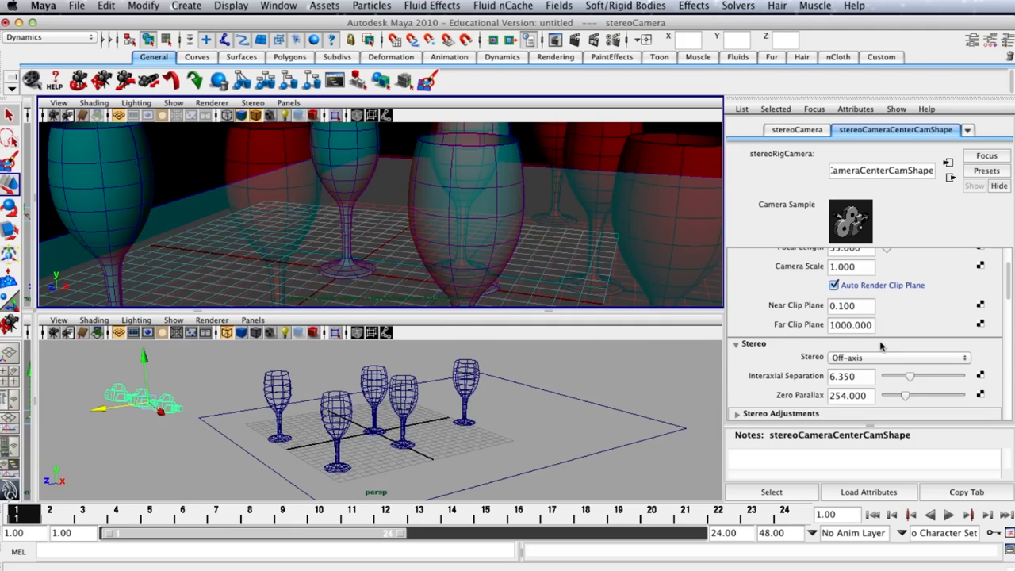
mouse_move(899, 374)
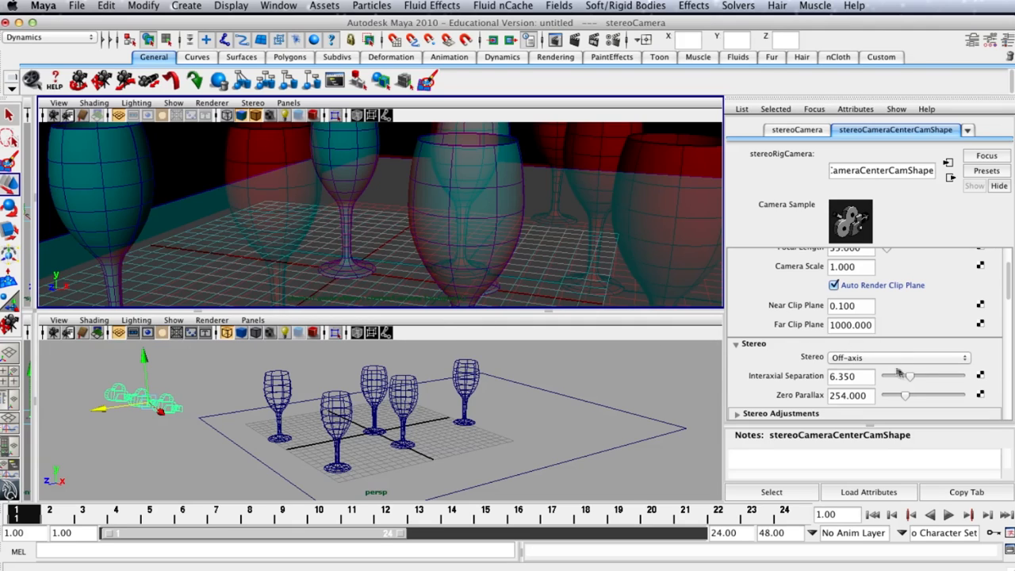
Drag Interaxial Separation from 6.350 through 0 and 2.2, settling near 0.367
left_click_drag(908, 376, 904, 376)
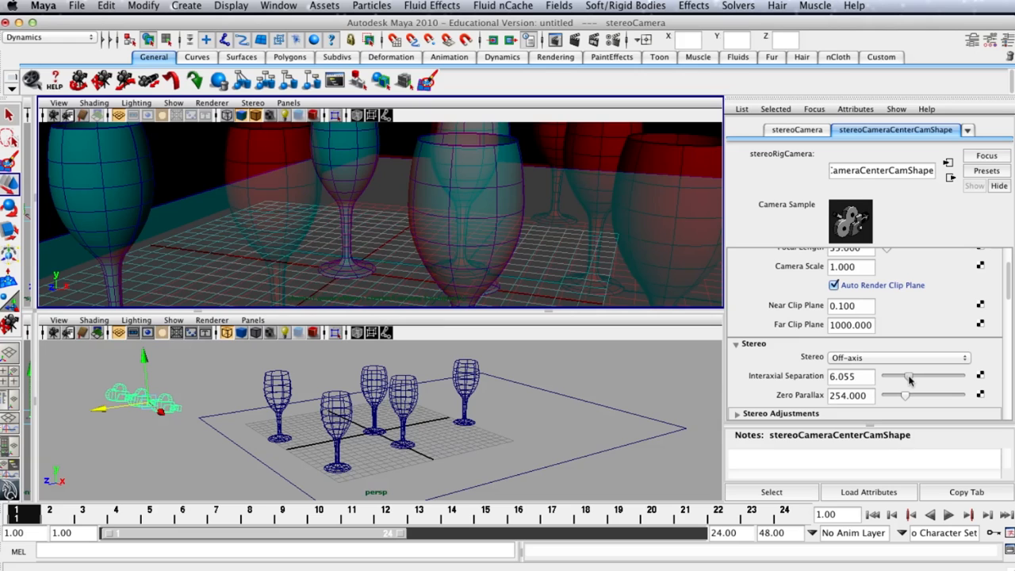
left_click_drag(909, 377, 893, 376)
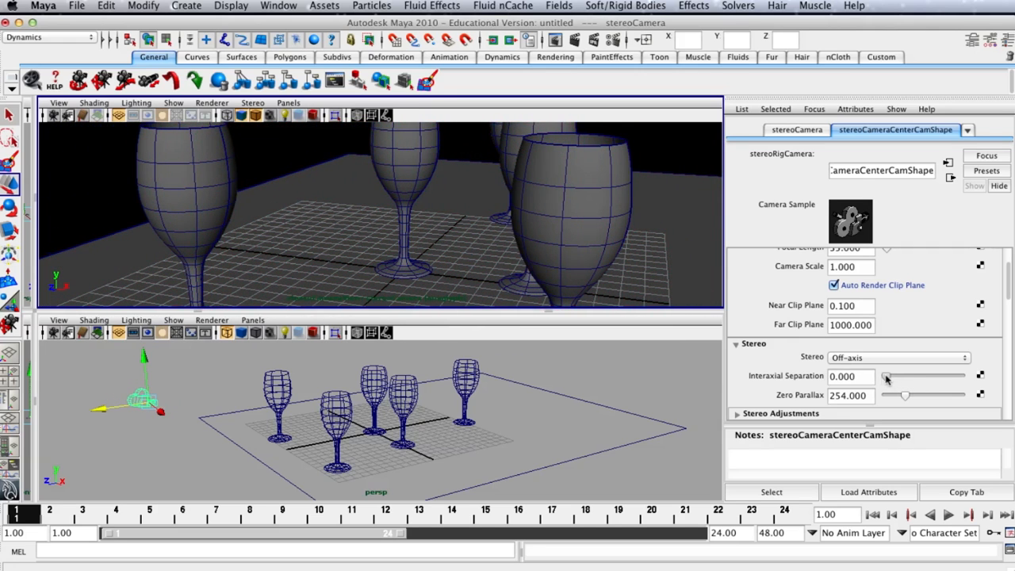
left_click_drag(881, 377, 897, 376)
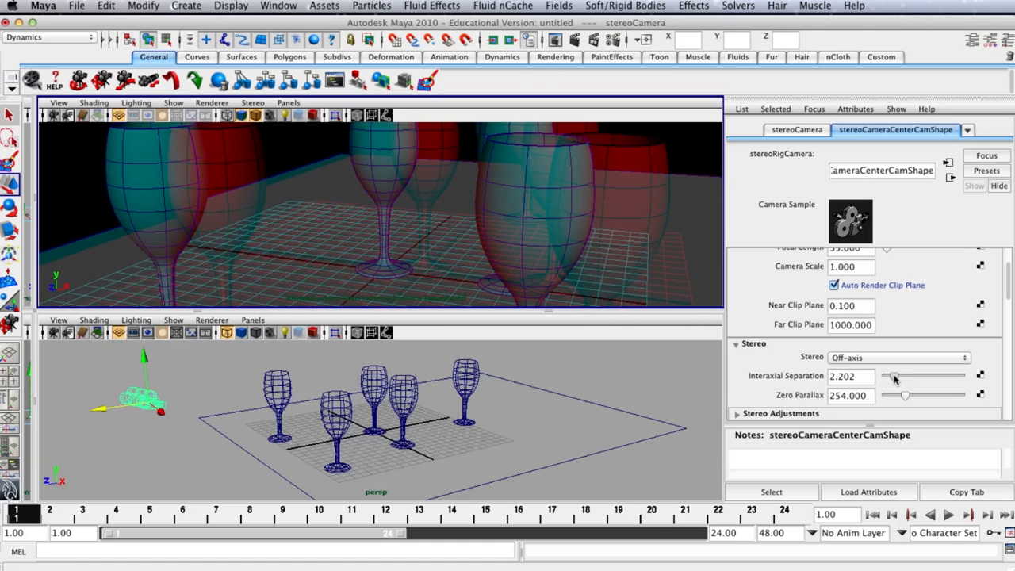
left_click_drag(893, 376, 885, 376)
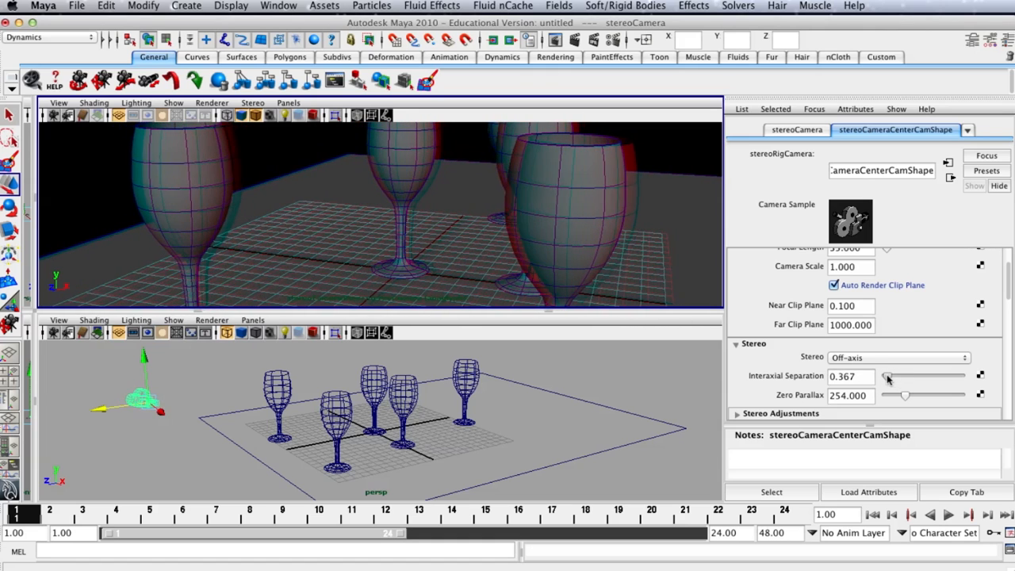